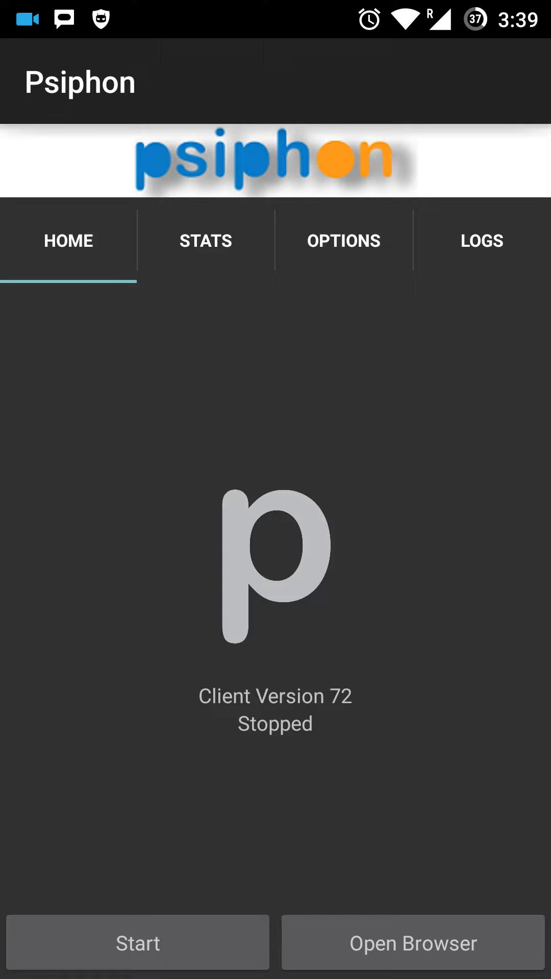
- Start the Psiphon VPN connection from the Home tab so it begins selecting a server
{"action": "left_click", "coordinate": [138, 942]}
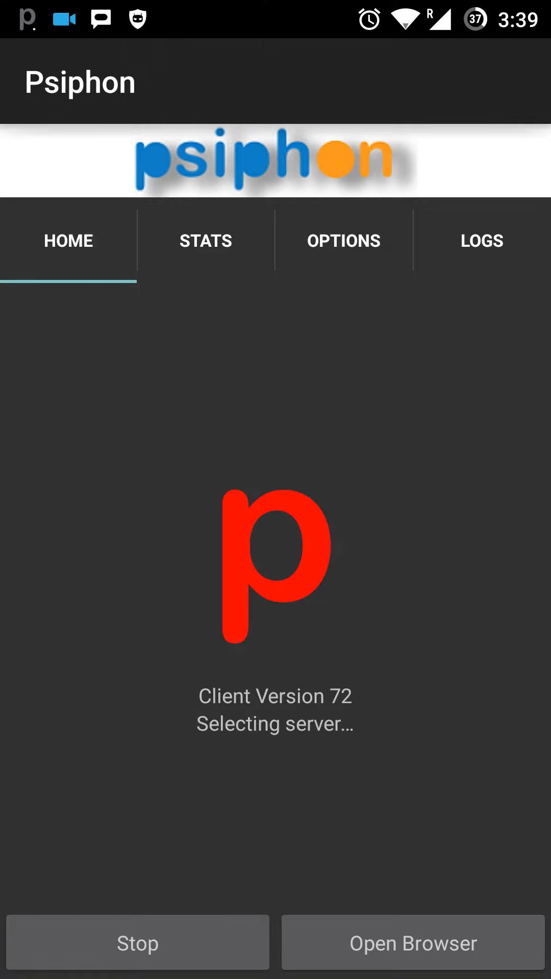
{"action": "left_click", "coordinate": [411, 943]}
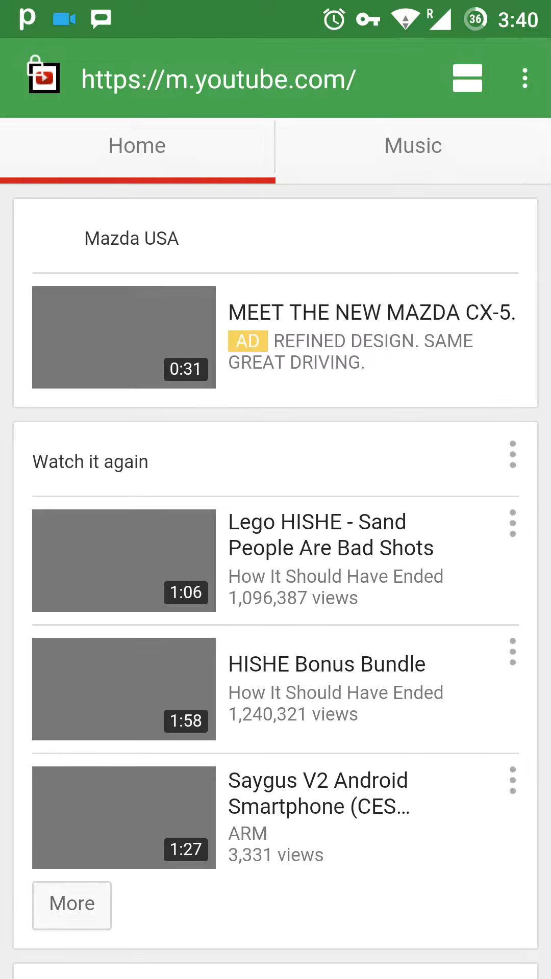
- Scroll further down the YouTube mobile home feed to reveal more recommended videos
{"action": "scroll", "scroll_direction": "down", "scroll_amount": 3}
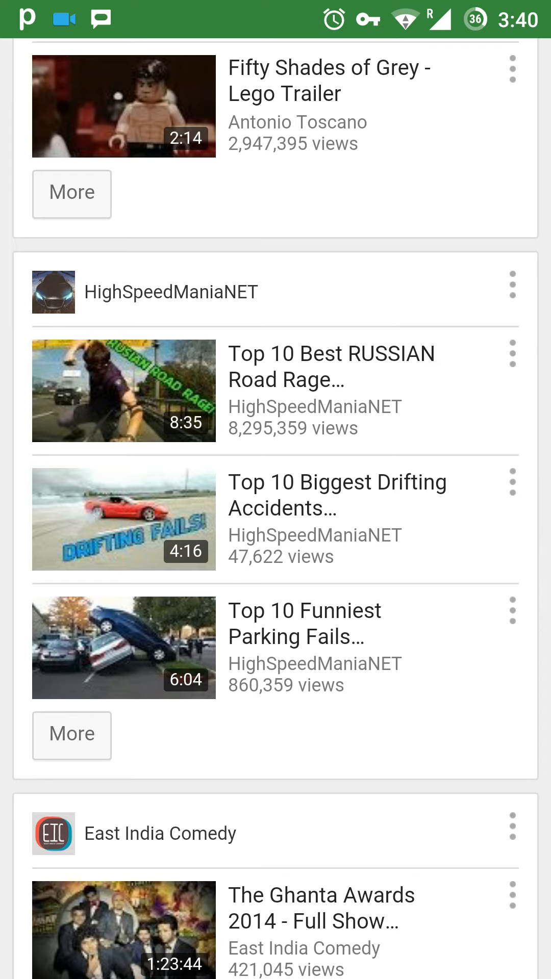